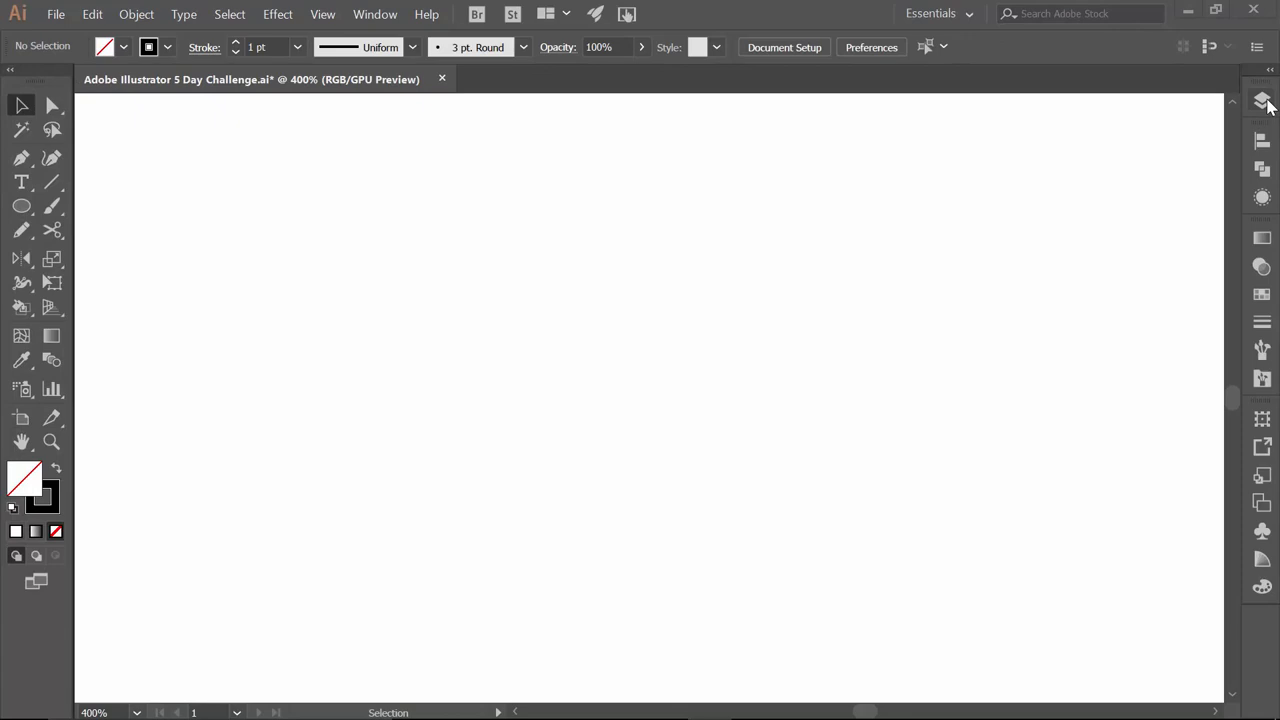
# - Show the document's four layers so the pug template layers can be made visible
pyautogui.click(1260, 100)
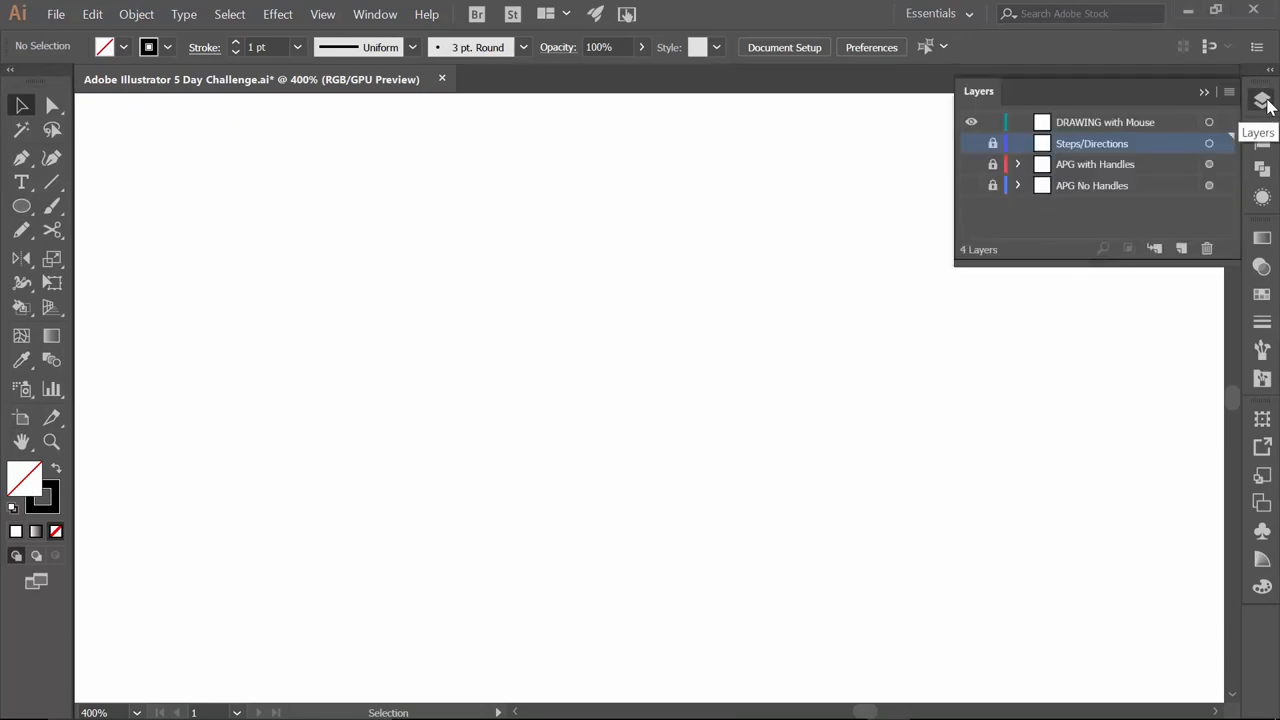
pyautogui.moveTo(86, 108)
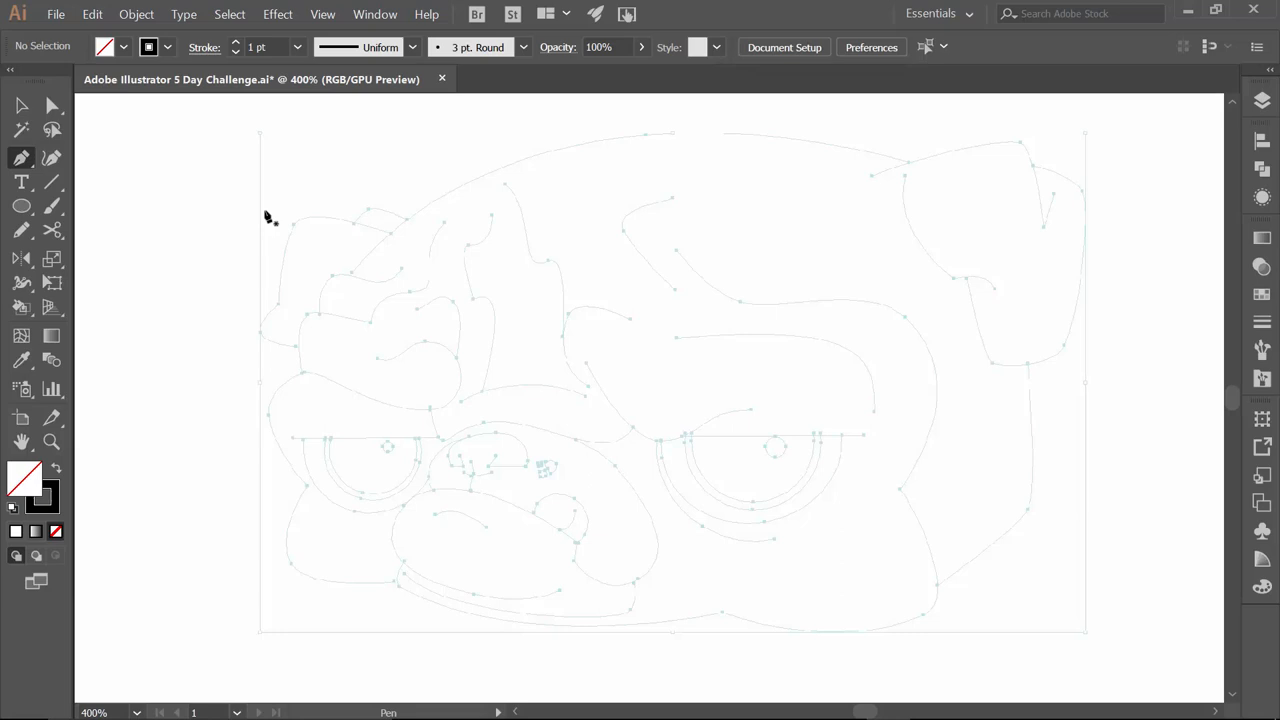
pyautogui.moveTo(328, 248)
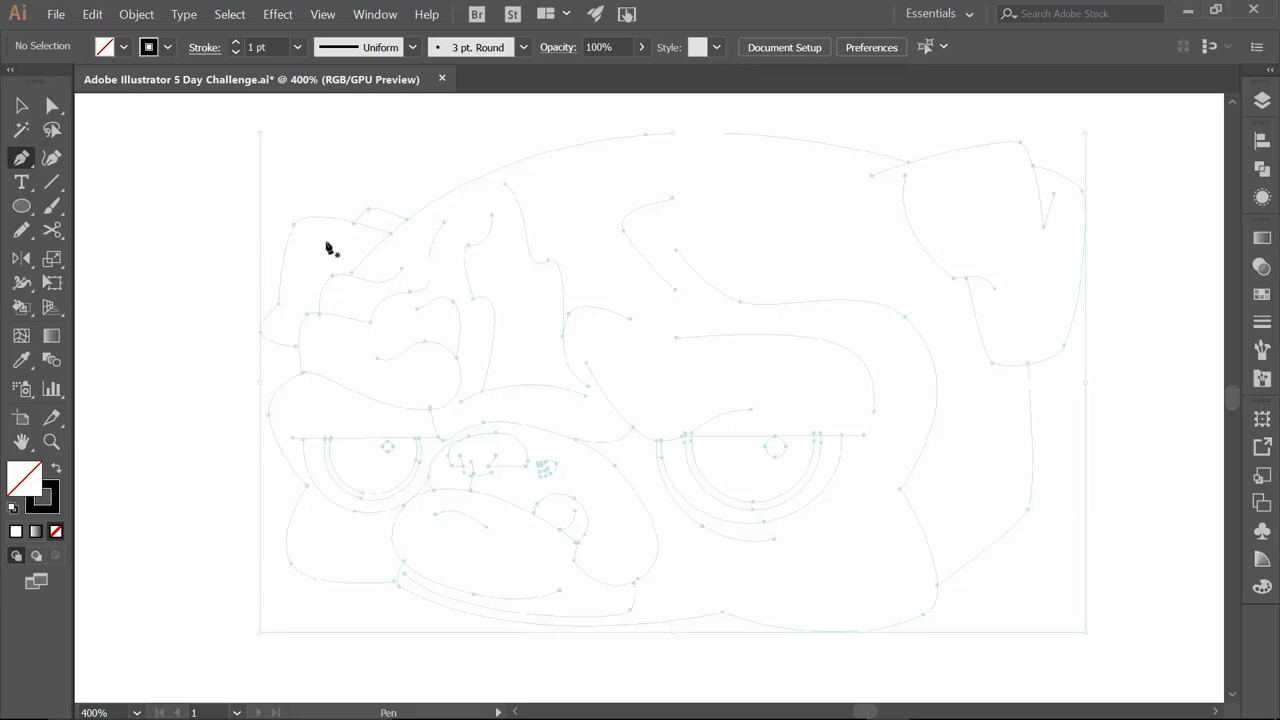
pyautogui.moveTo(18, 124)
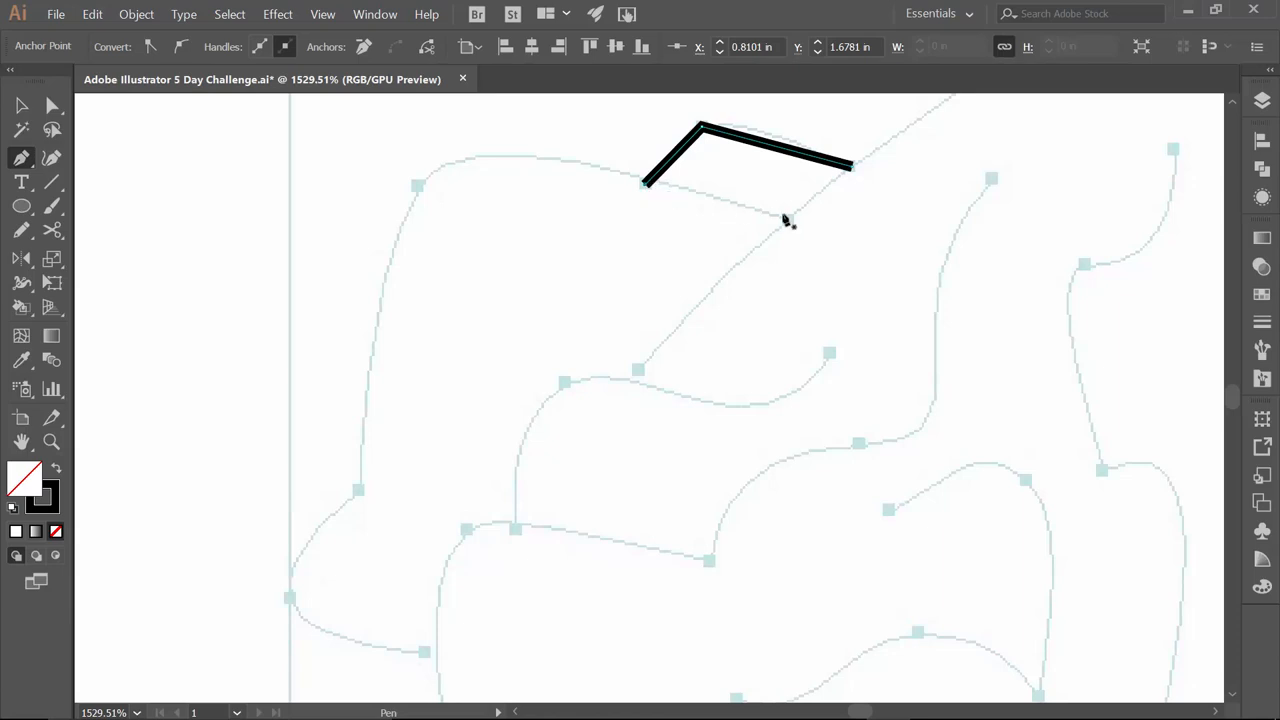
# - Start a new straight-segment path along the head outline from the top corner down to the side
pyautogui.click(784, 220)
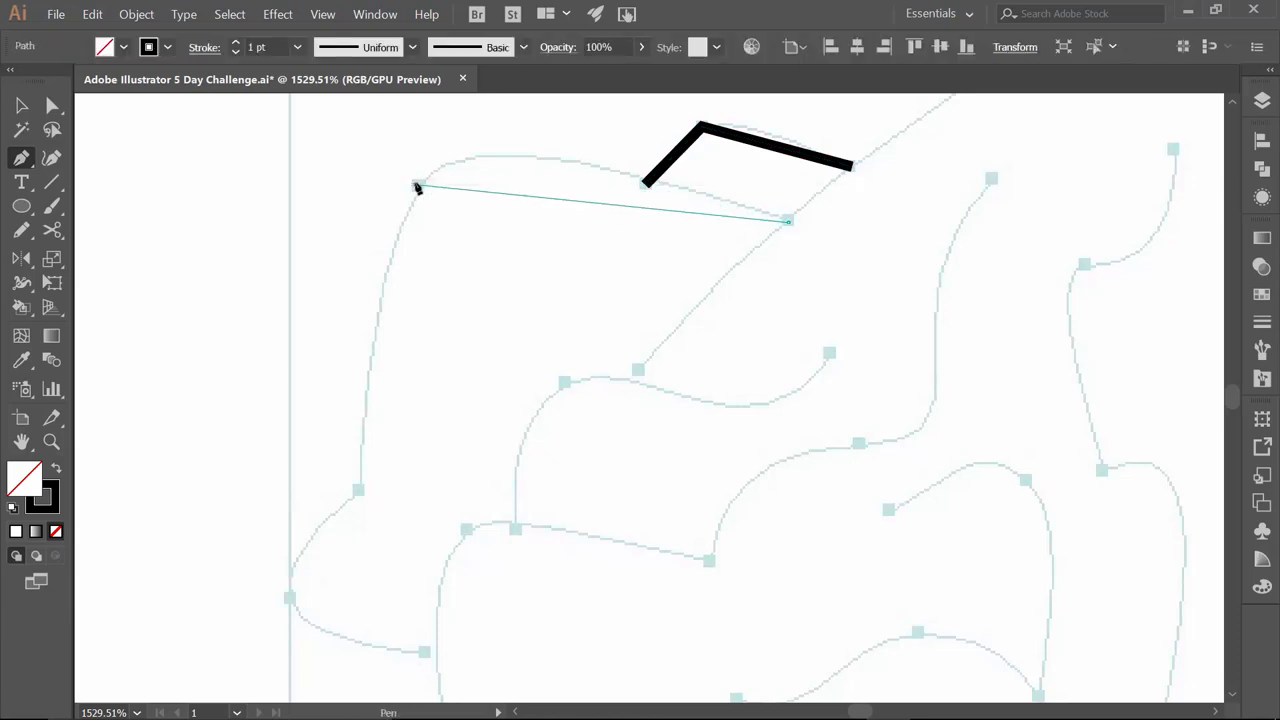
pyautogui.click(288, 598)
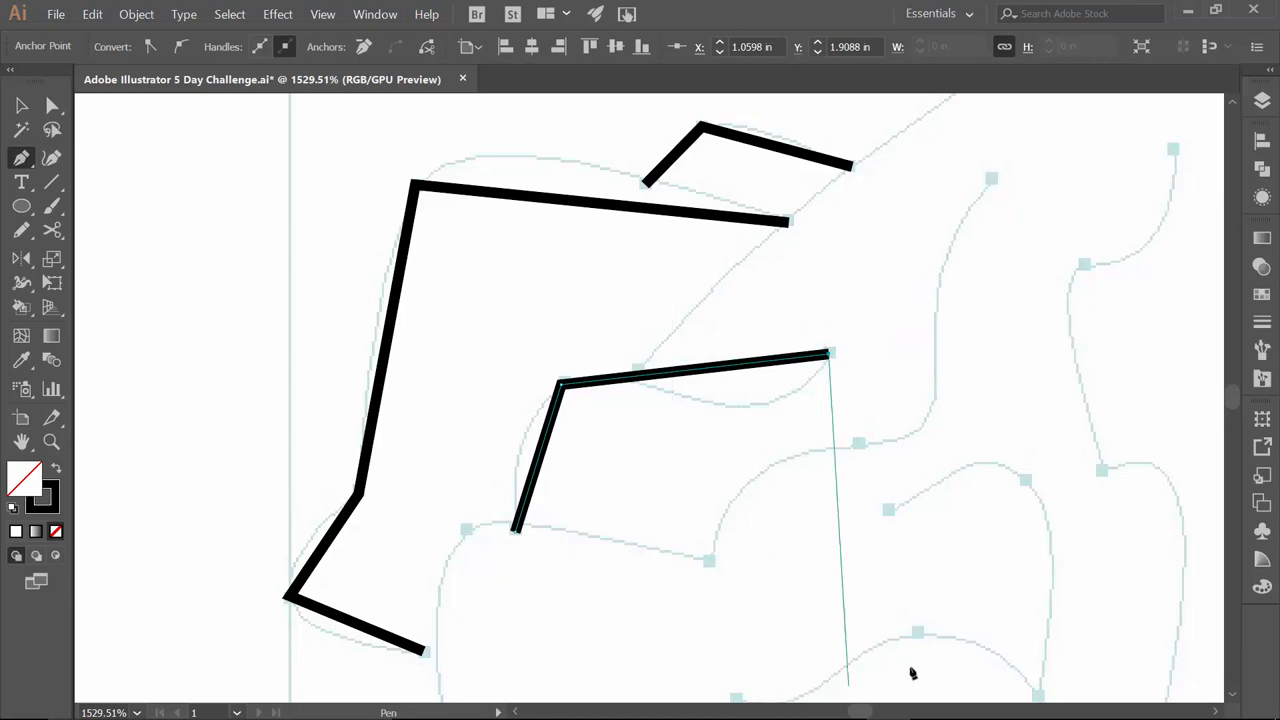
pyautogui.moveTo(1030, 288)
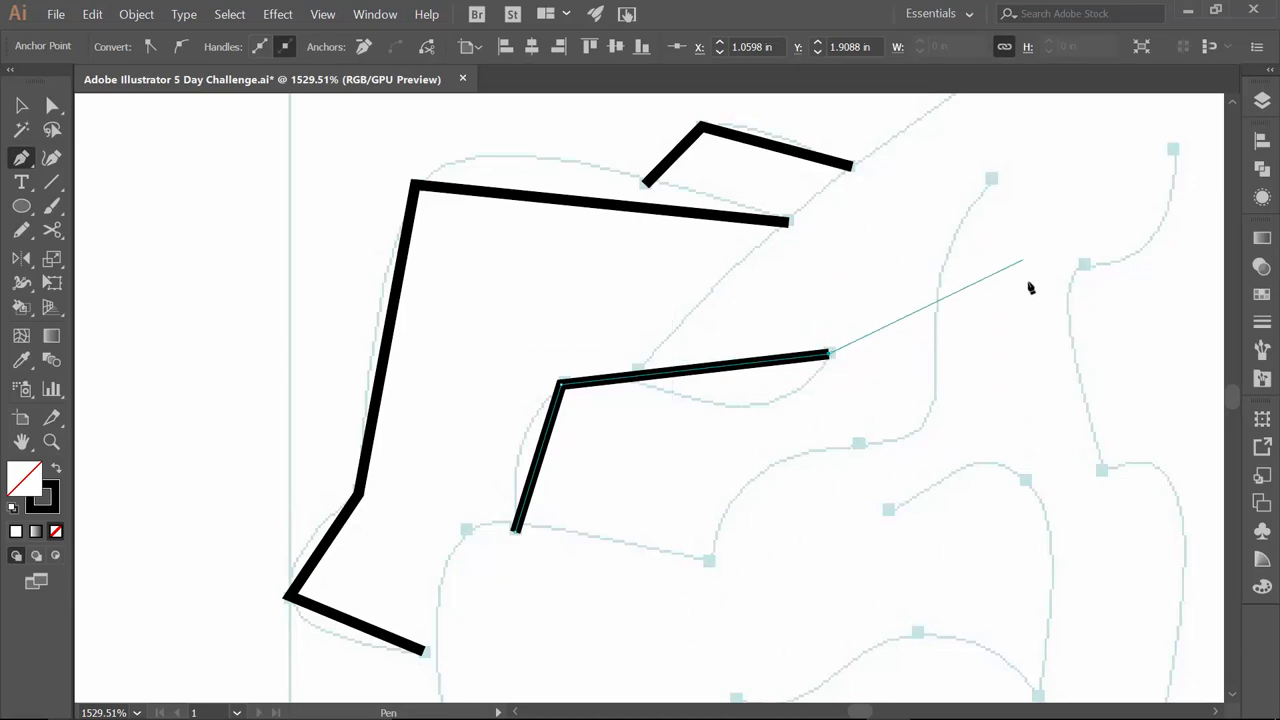
pyautogui.moveTo(1100, 206)
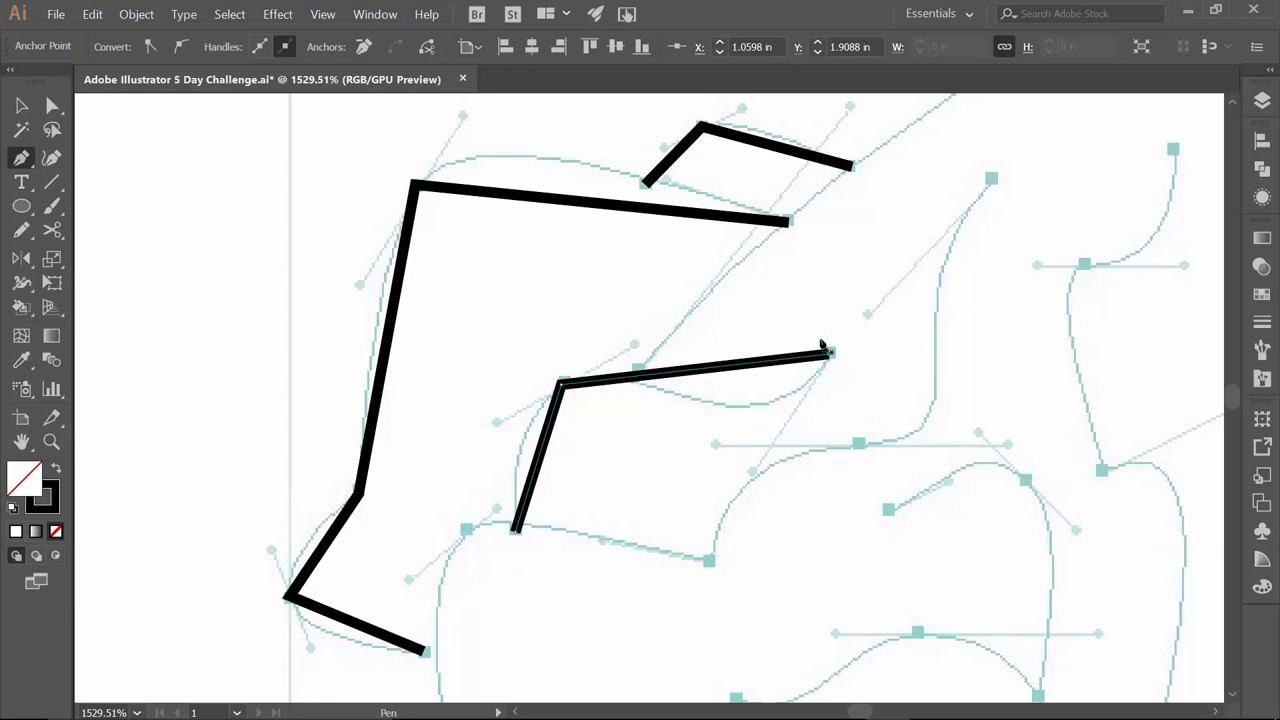
pyautogui.moveTo(502, 232)
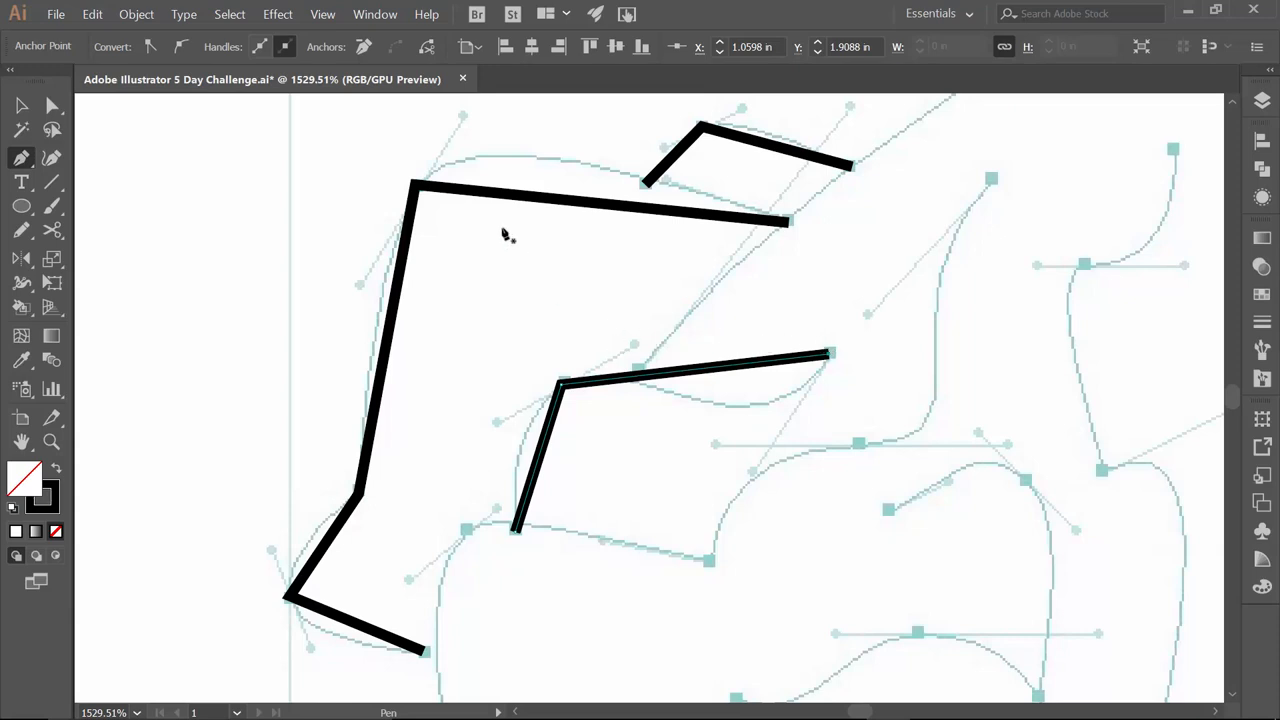
pyautogui.moveTo(716, 236)
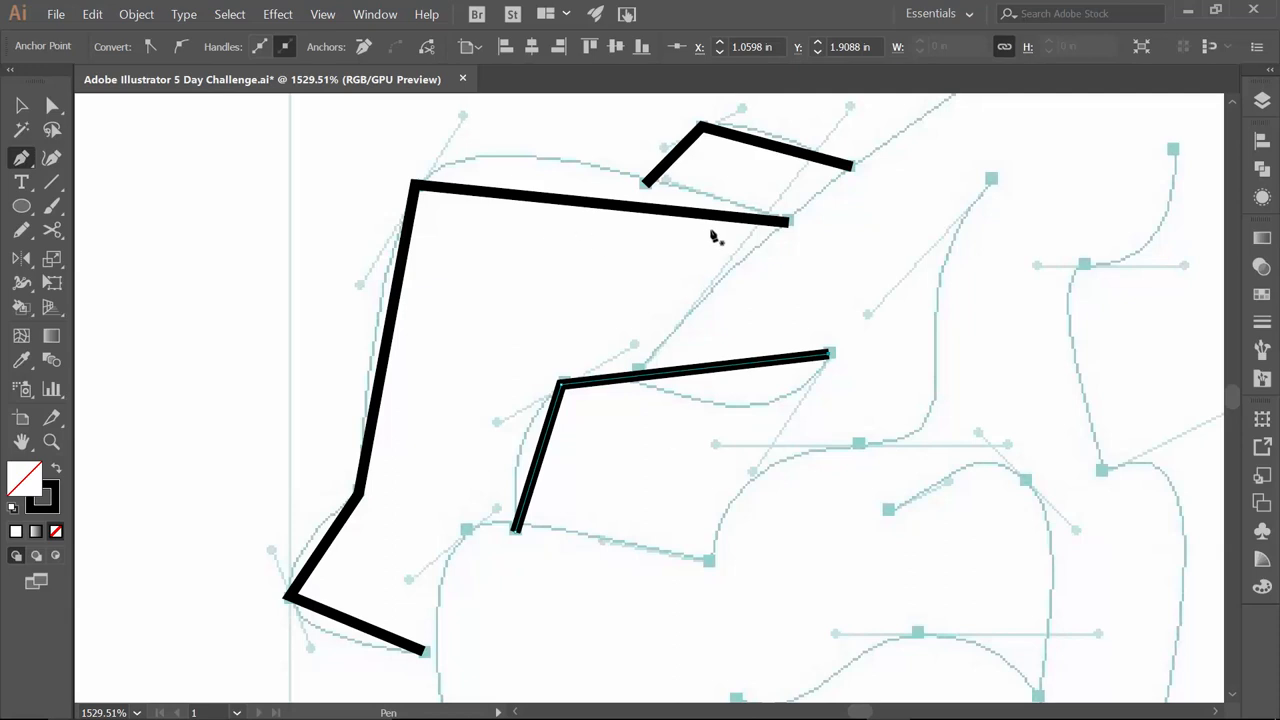
pyautogui.moveTo(496, 226)
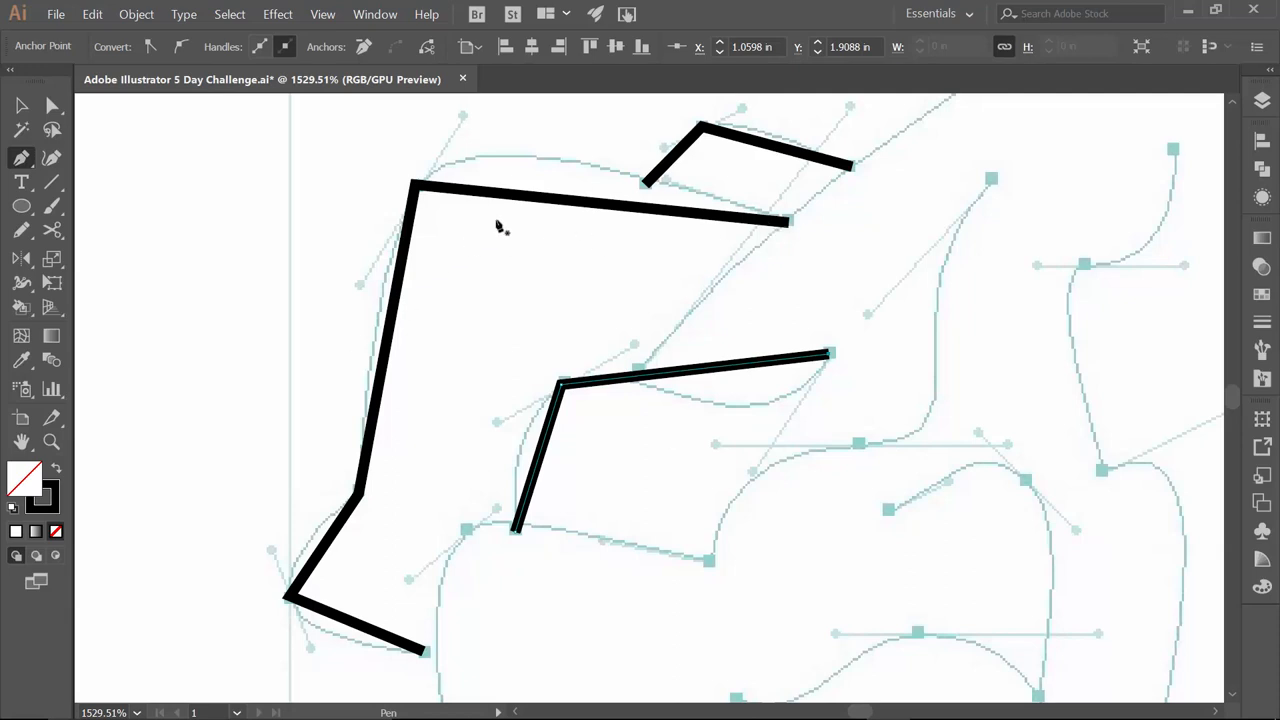
pyautogui.moveTo(300, 588)
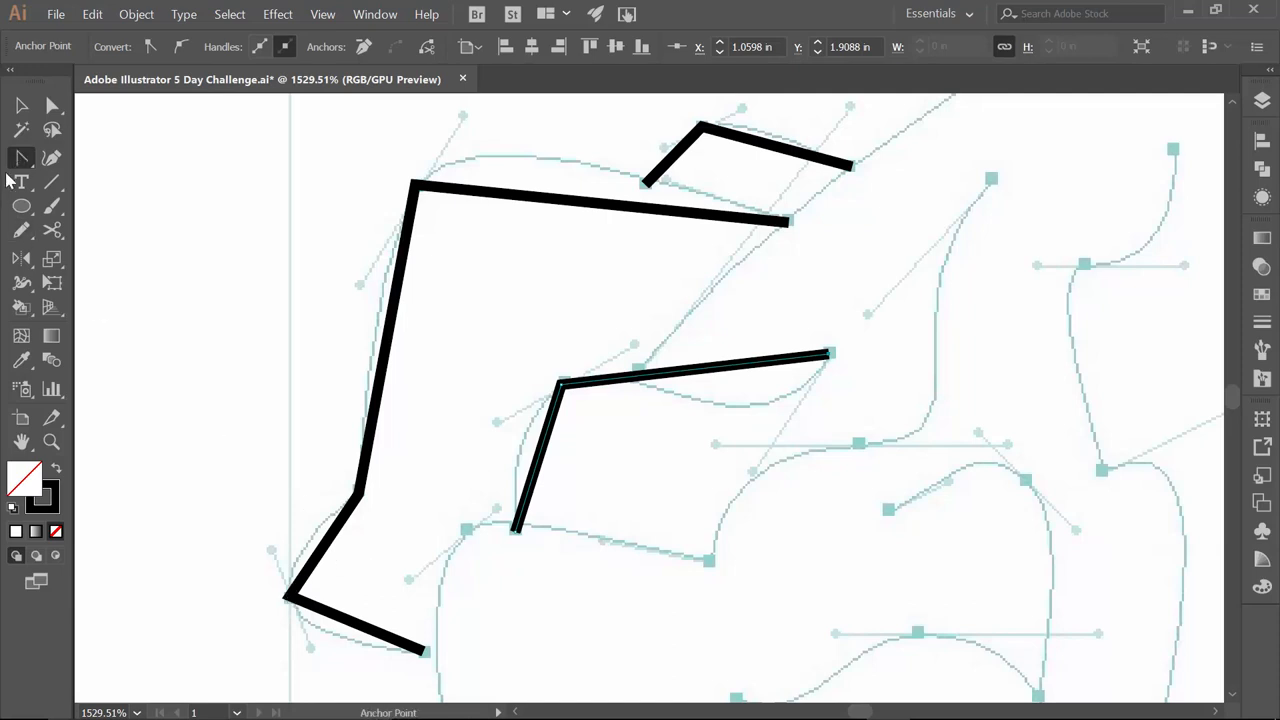
# - Reveal the Pen tool's anchor point editing variants for curving the angular paths
pyautogui.click(18, 156)
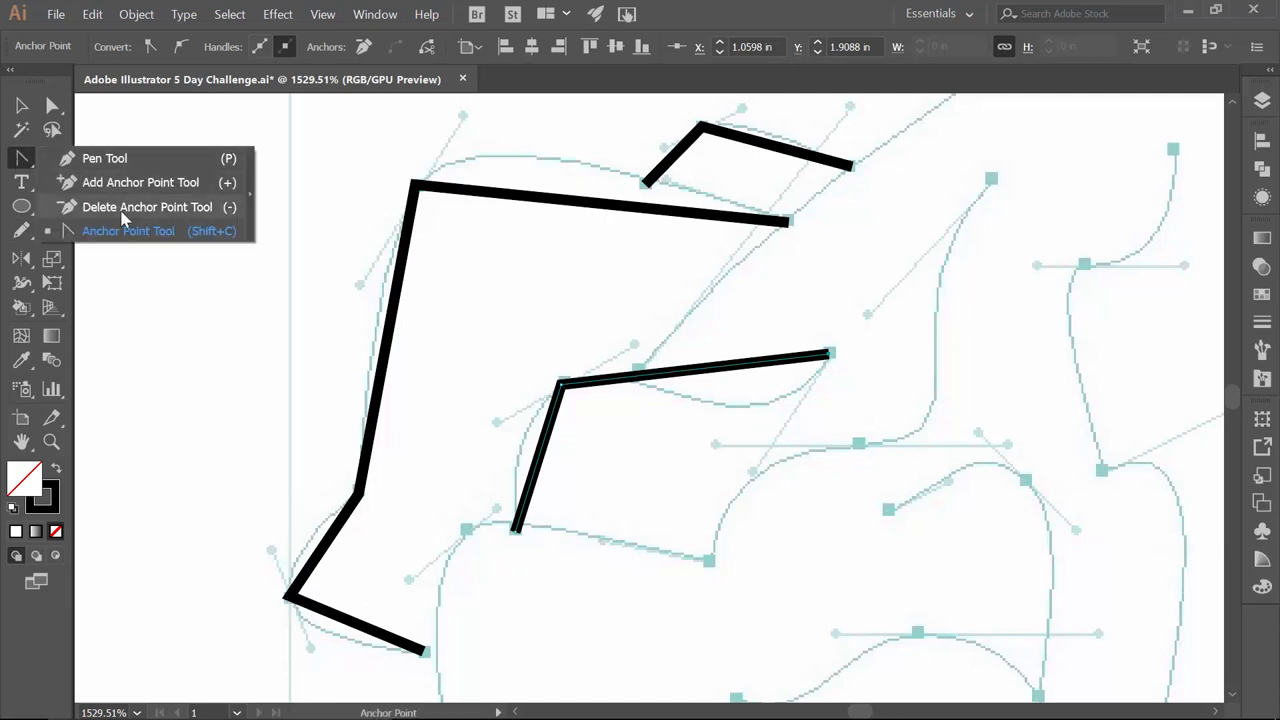
pyautogui.moveTo(108, 240)
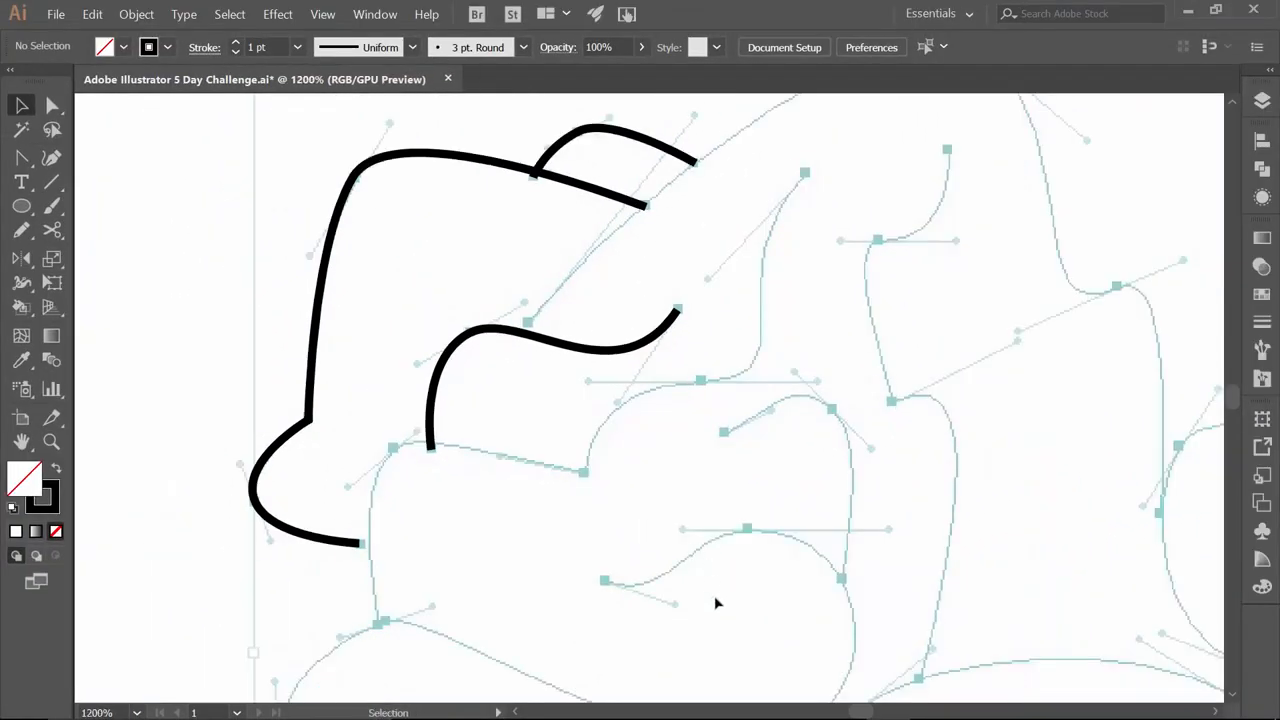
pyautogui.scroll(-3)
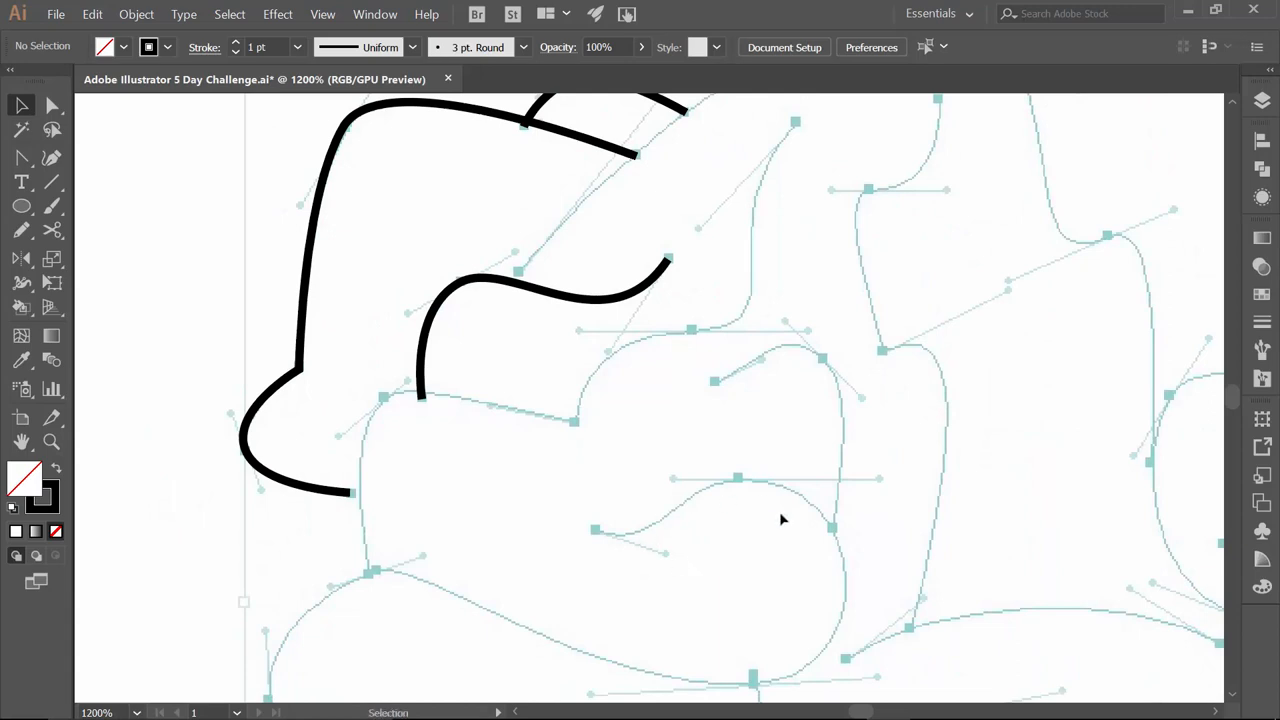
pyautogui.moveTo(784, 200)
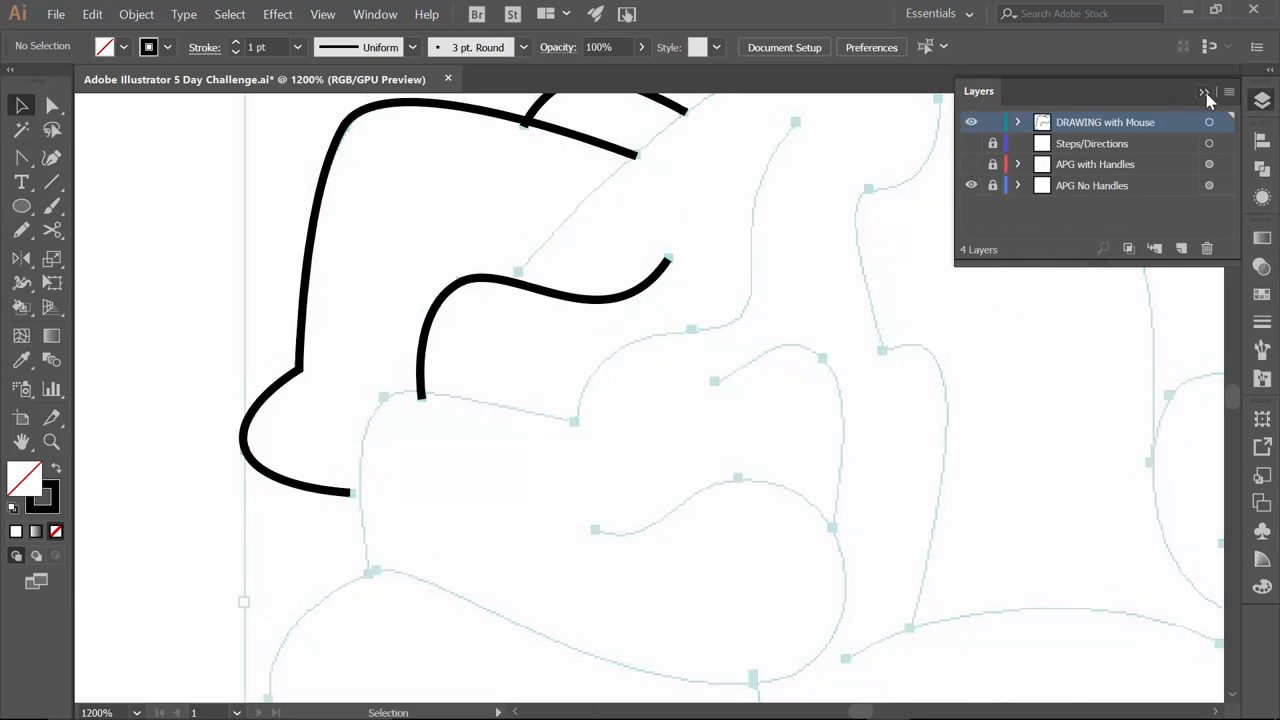
# - Close the layers list and begin a new straight-edged path along a central forehead wrinkle
pyautogui.click(1208, 92)
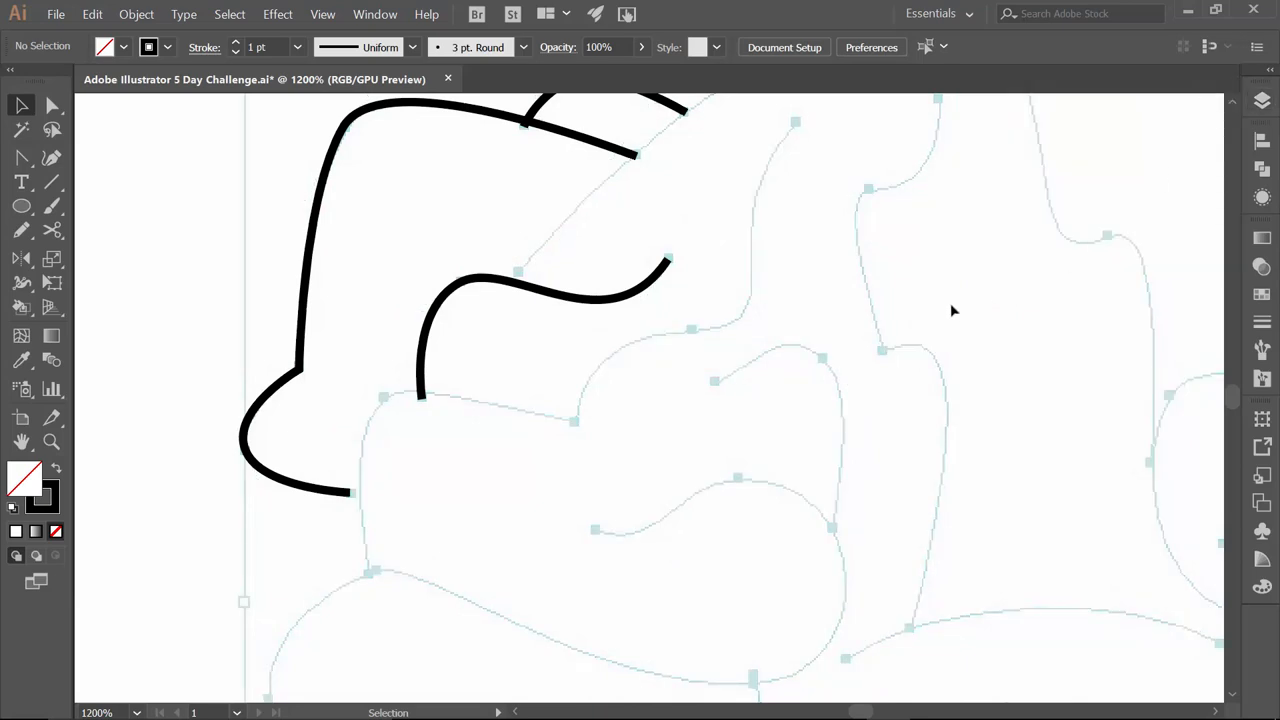
pyautogui.click(18, 160)
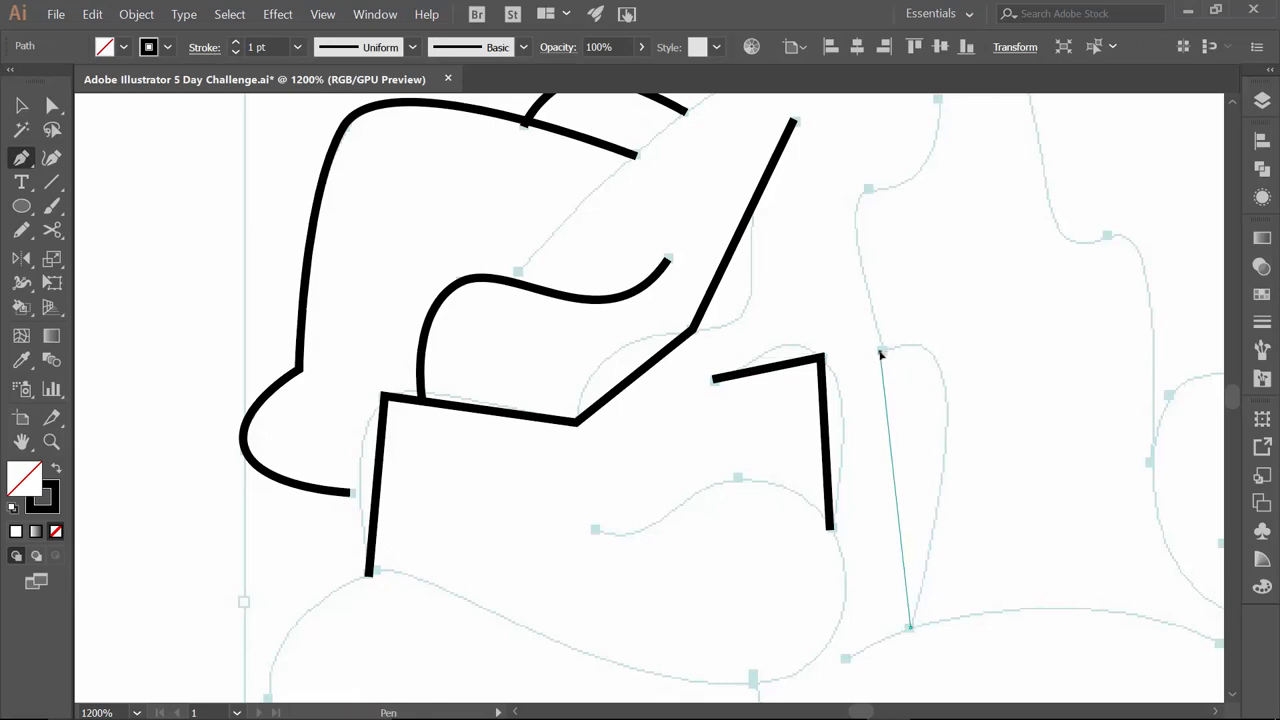
pyautogui.click(864, 188)
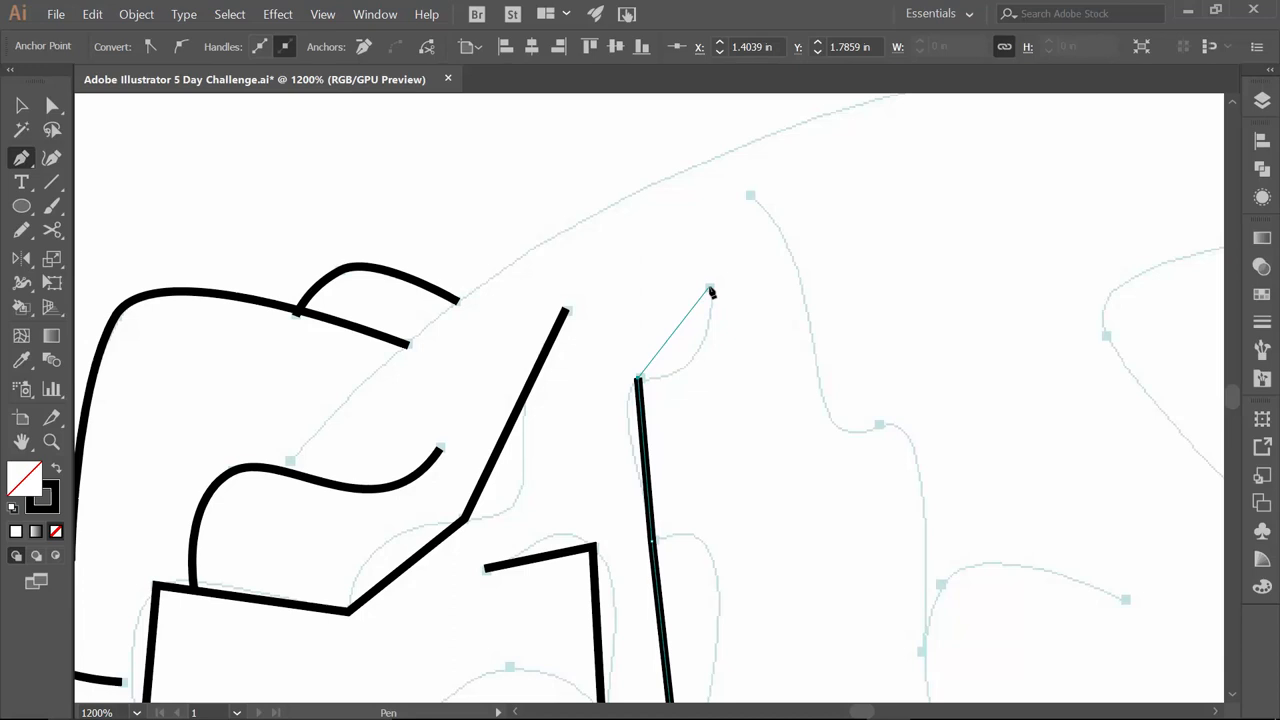
# - Draw the long straight stroke down the right wrinkle edge, then hide the layers list again
pyautogui.click(708, 290)
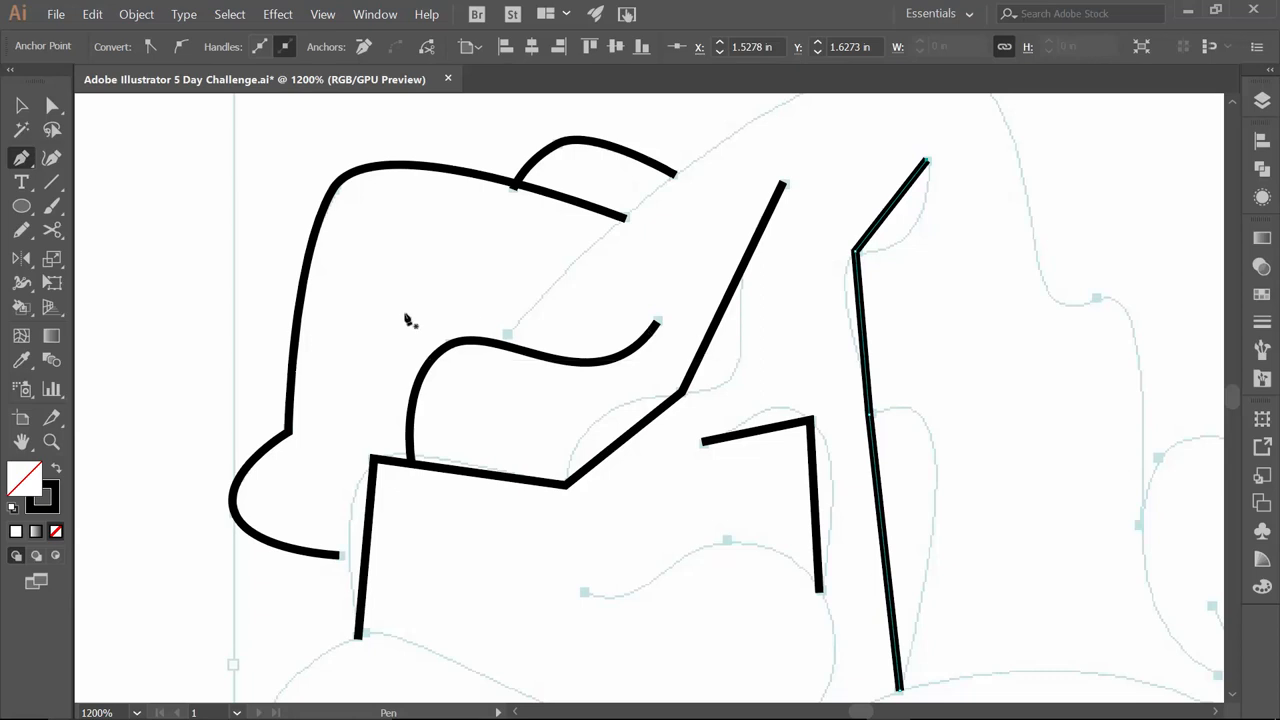
pyautogui.moveTo(1264, 152)
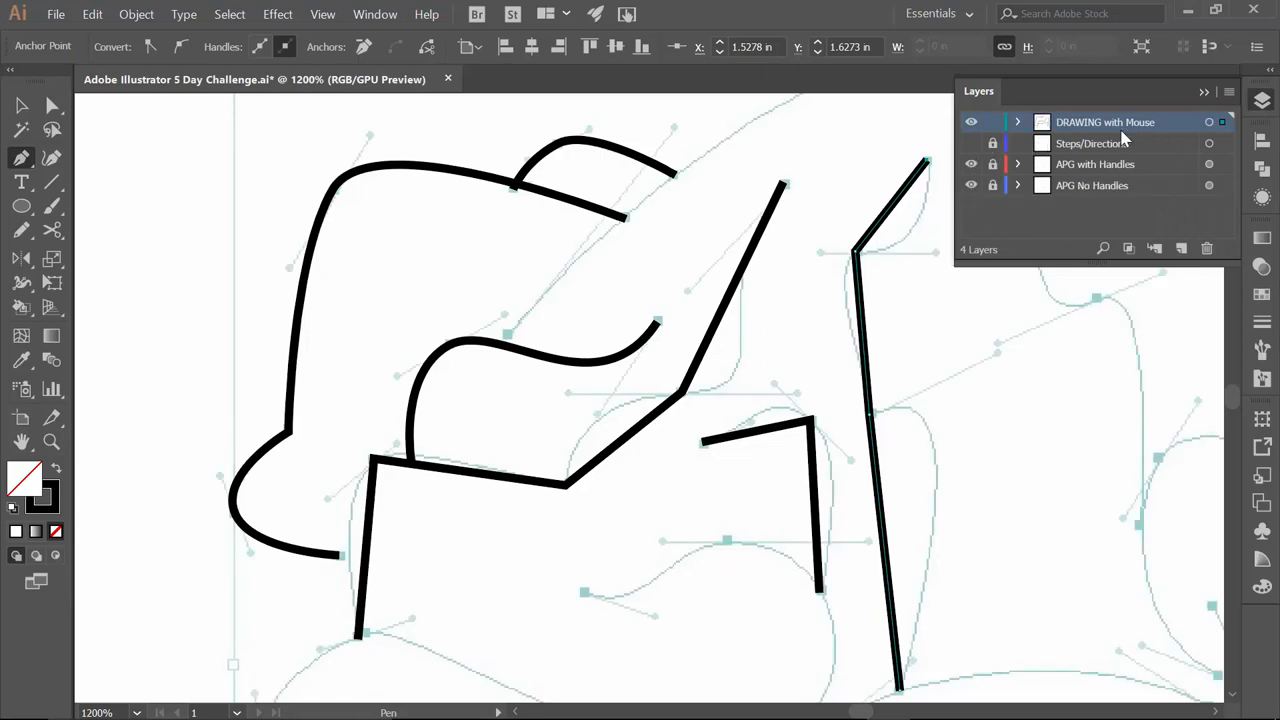
pyautogui.click(1224, 92)
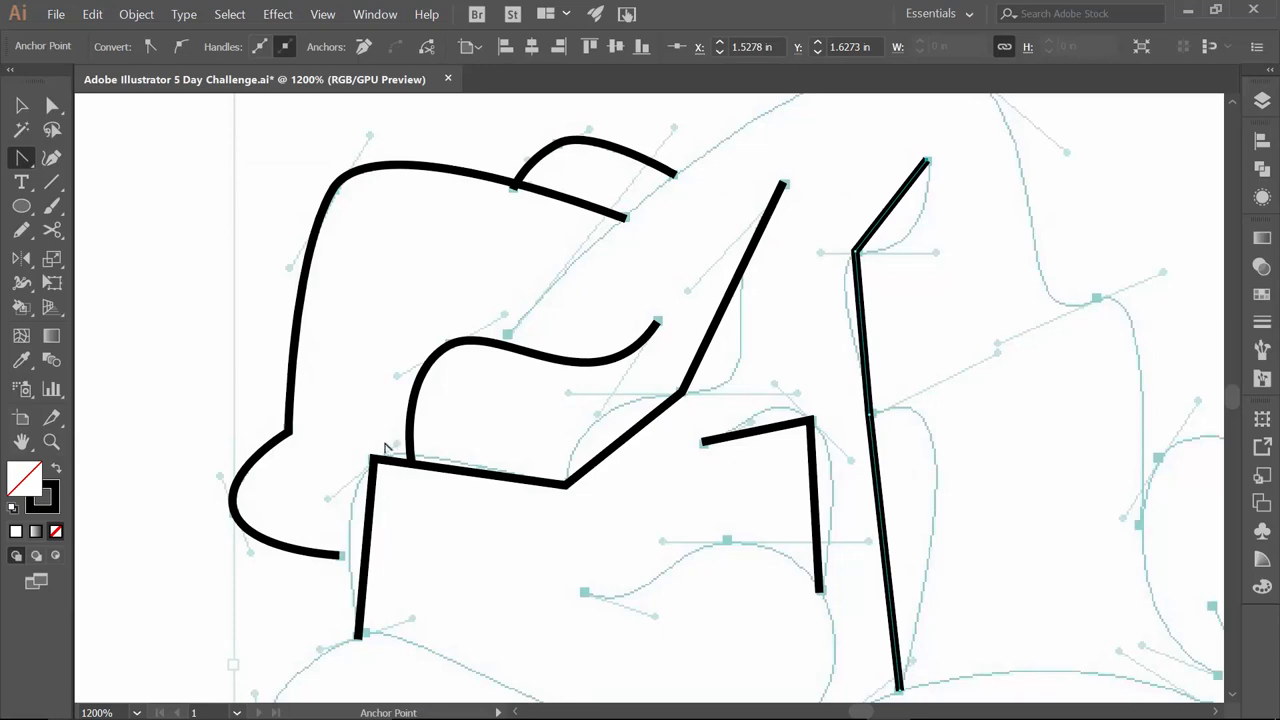
# - Curve a corner of the central wrinkle stroke to follow the template fold
pyautogui.click(322, 14)
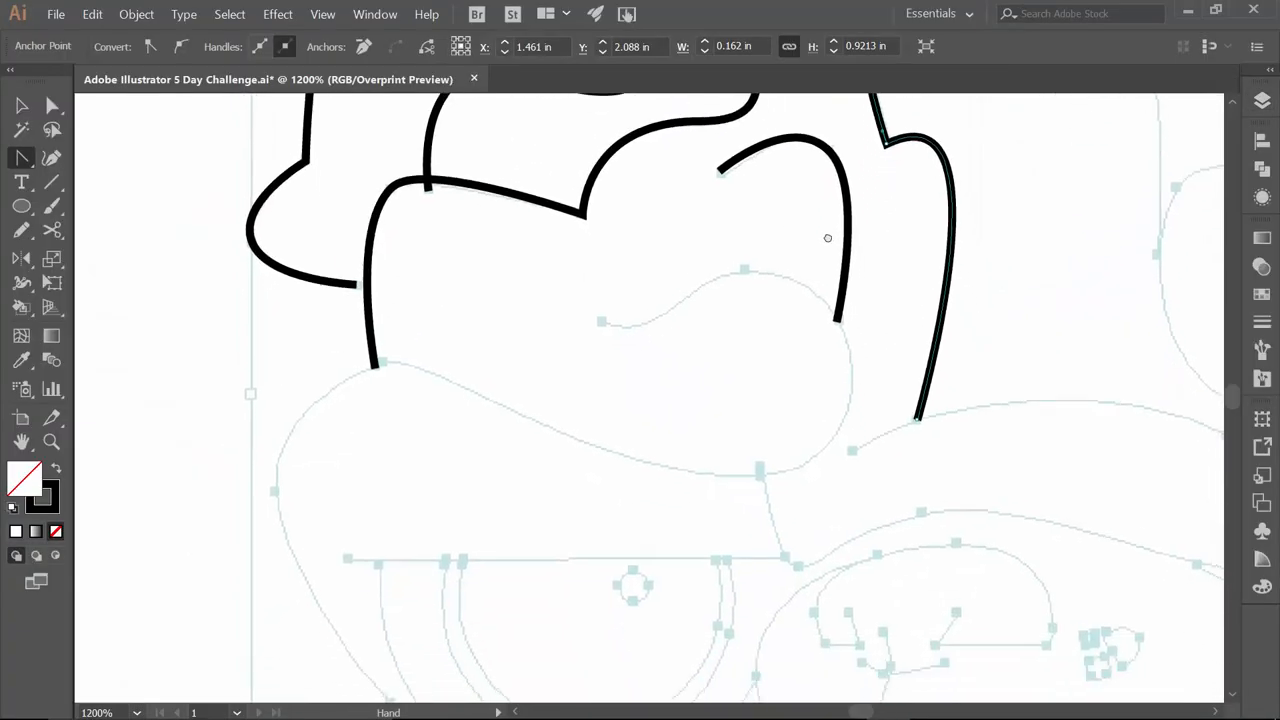
# - Move down to the muzzle and place points along the cheek fold above the eye
pyautogui.scroll(-3)
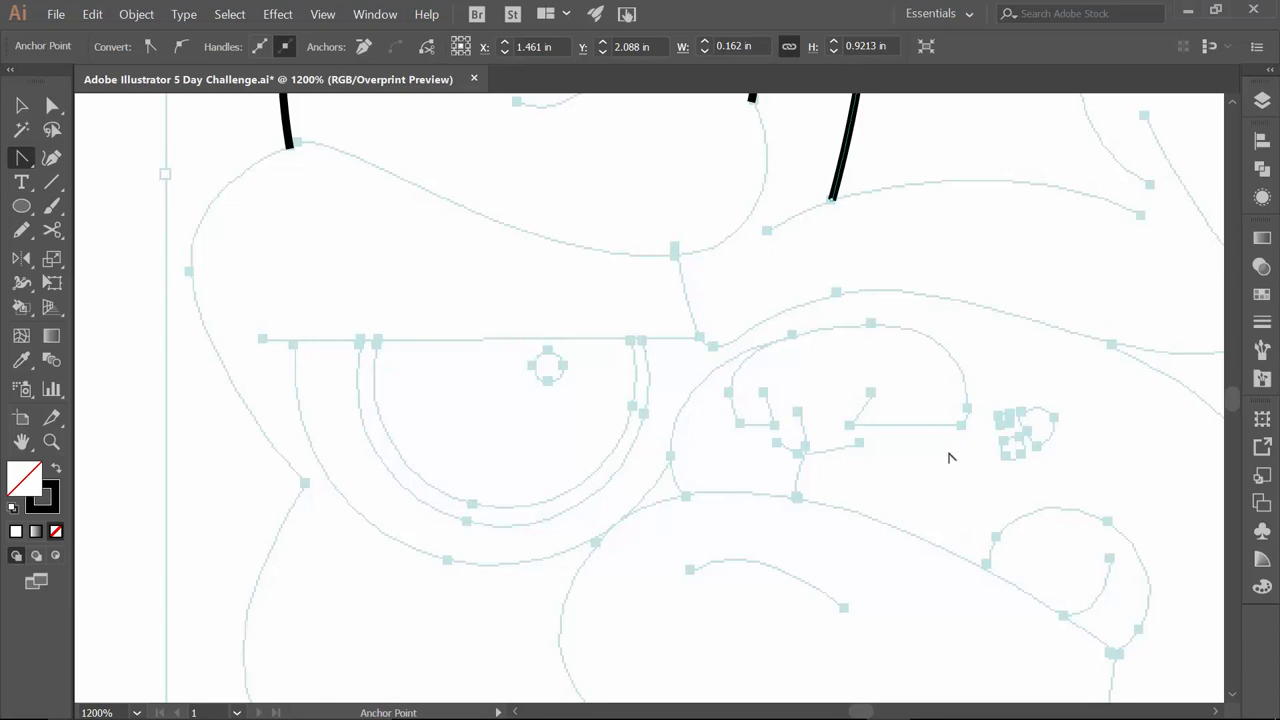
pyautogui.moveTo(224, 388)
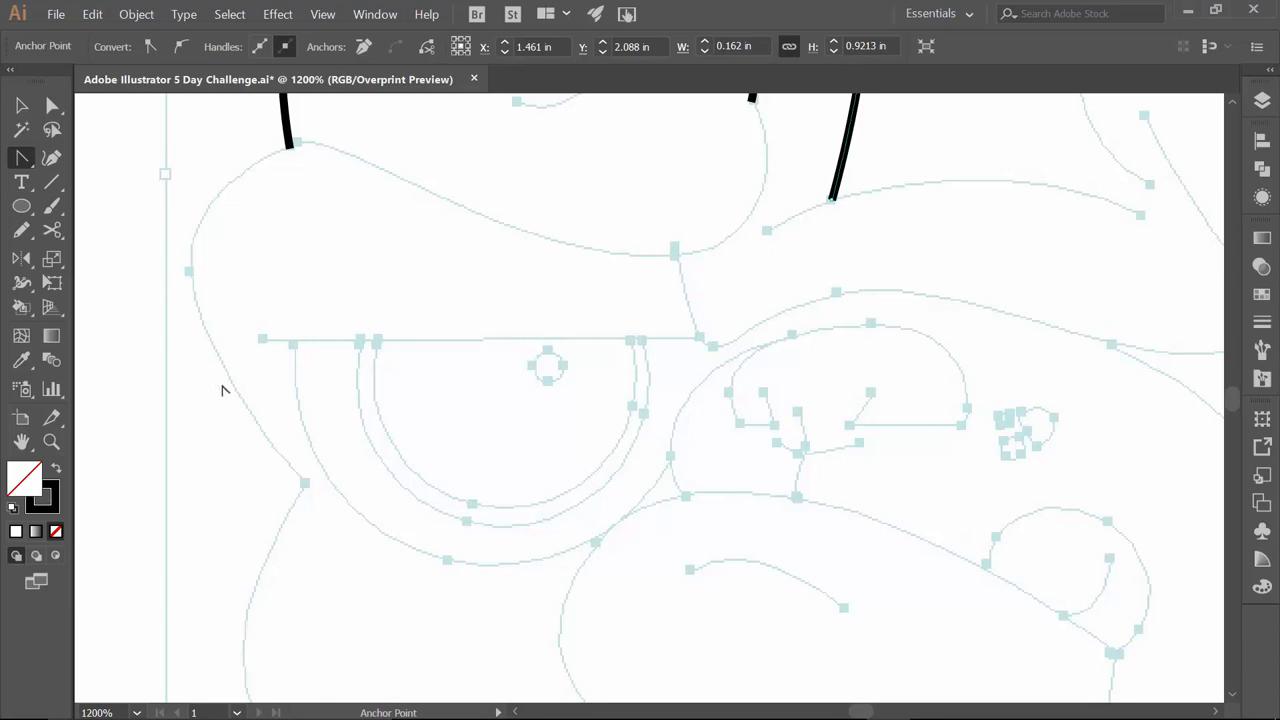
pyautogui.moveTo(570, 288)
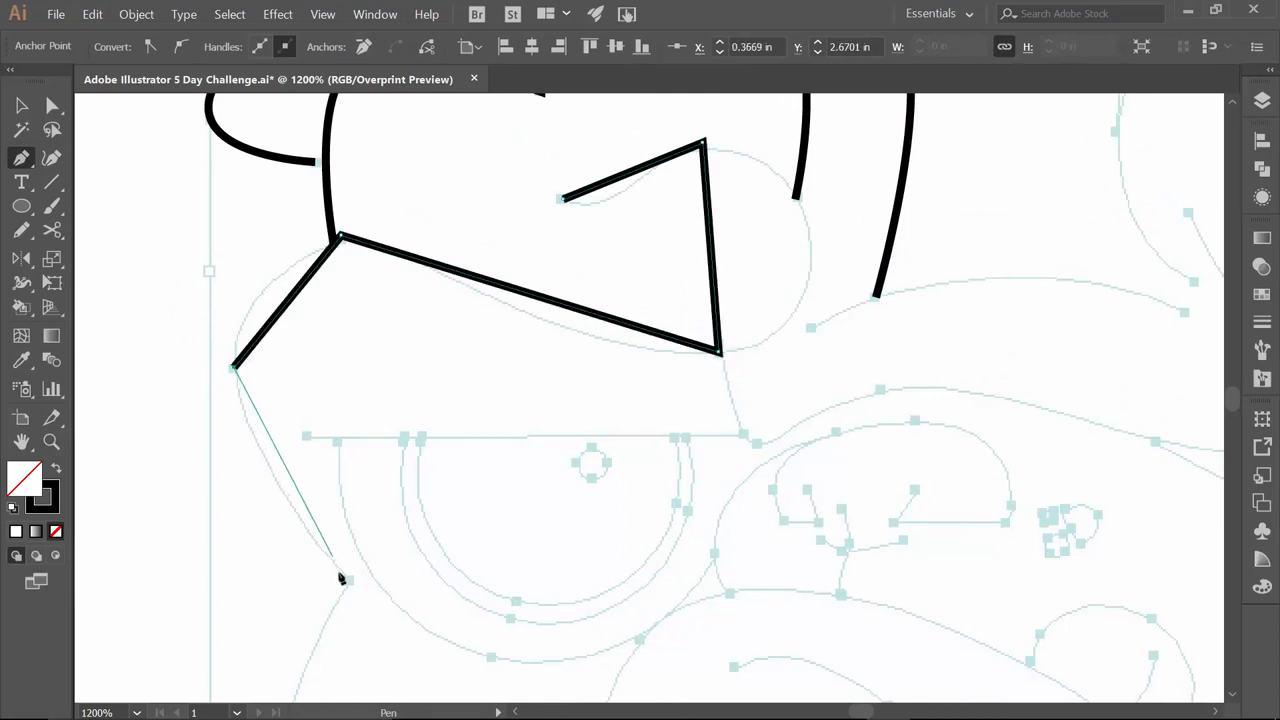
pyautogui.click(344, 580)
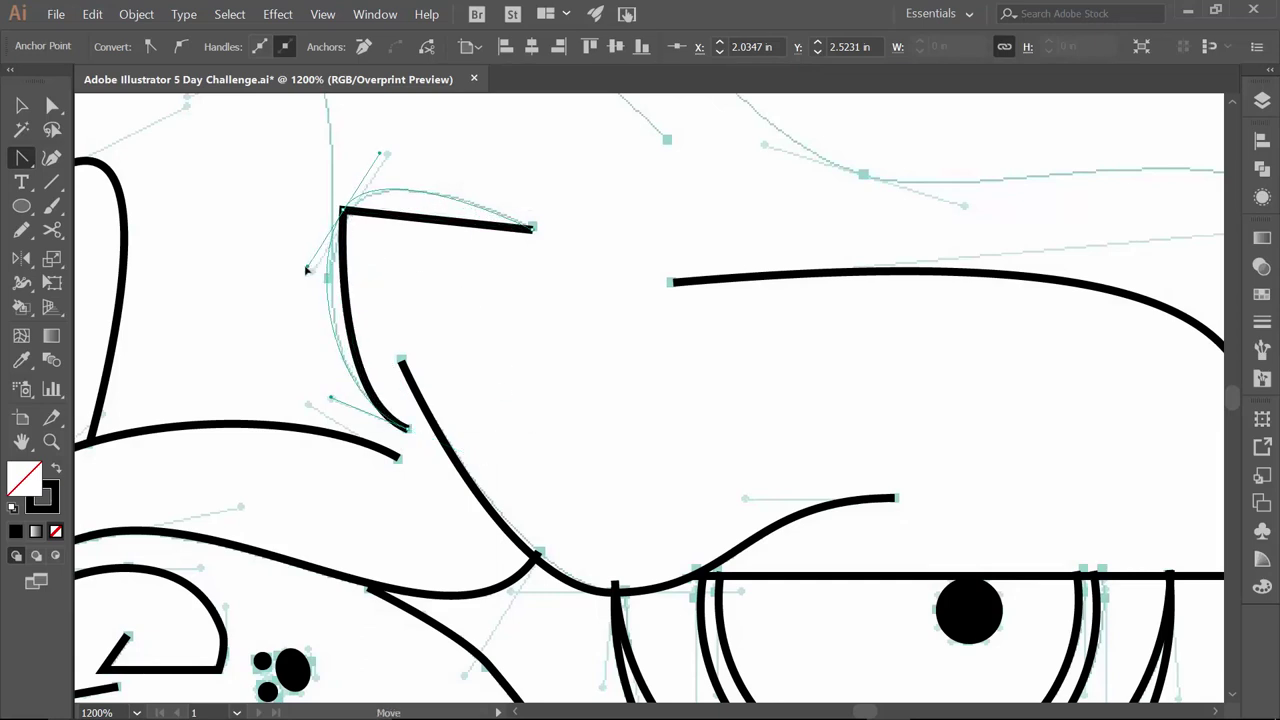
# - Bend the brow stroke so it rounds along the template above the eyes
pyautogui.moveTo(340, 210); pyautogui.dragTo(340, 200)
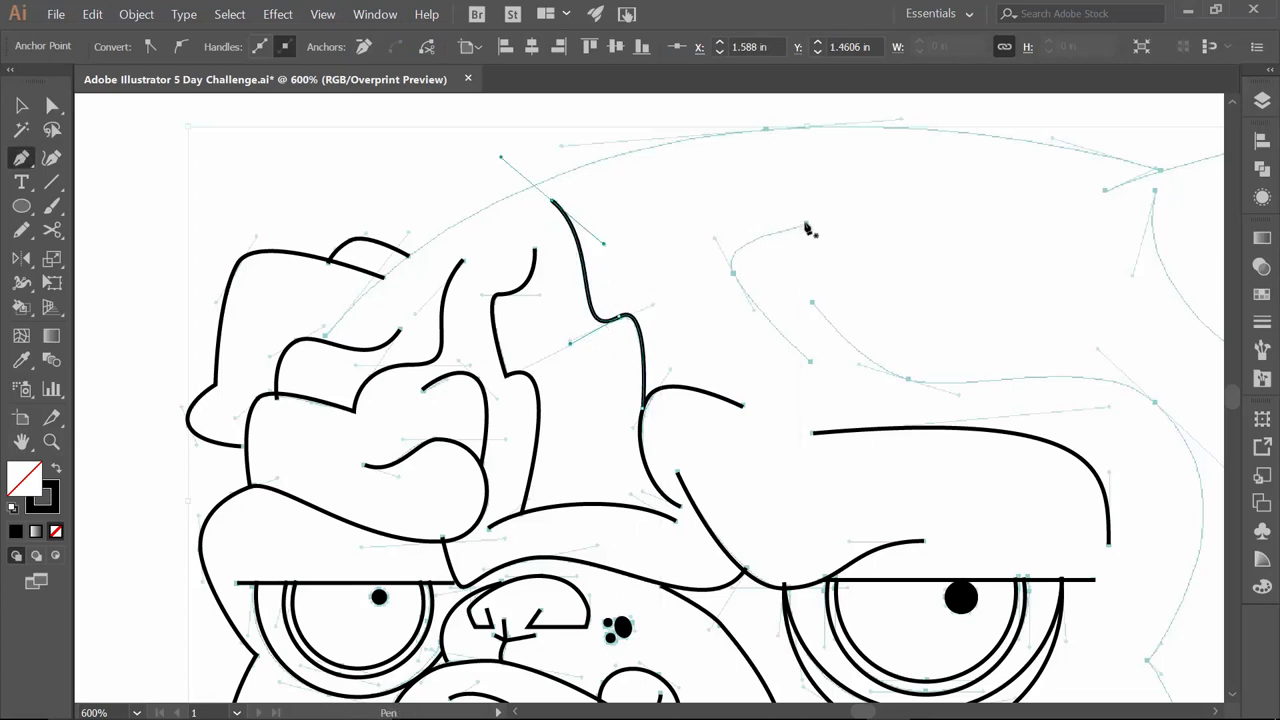
# - Trace the top edge of the pug's head to complete the outline
pyautogui.click(808, 224)
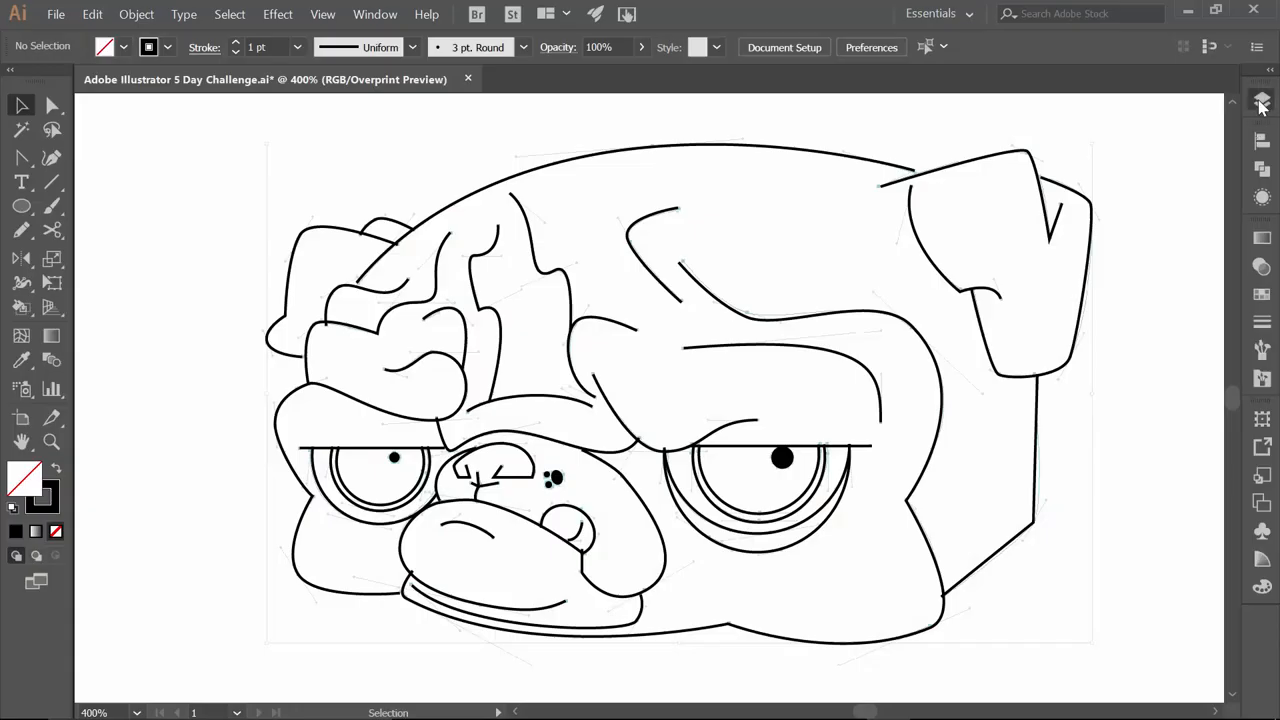
# - Show the layers list and toggle the template layer's visibility over the finished line art
pyautogui.click(1264, 100)
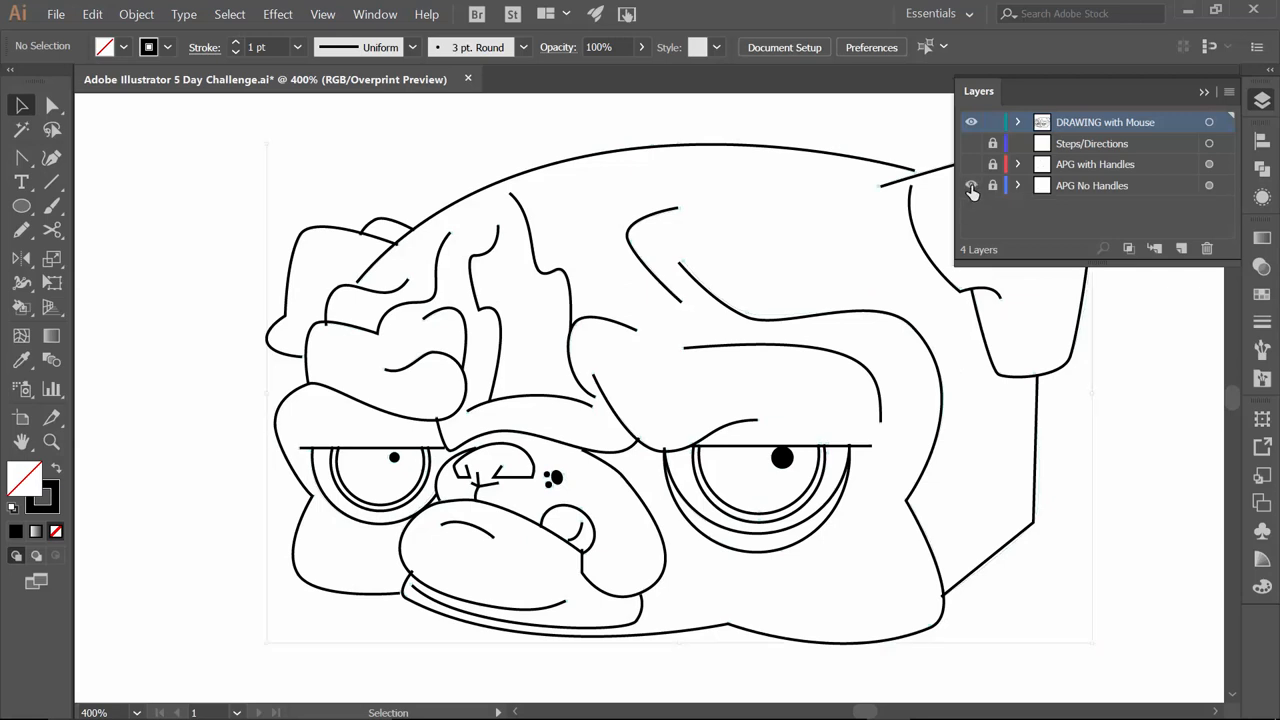
pyautogui.click(972, 184)
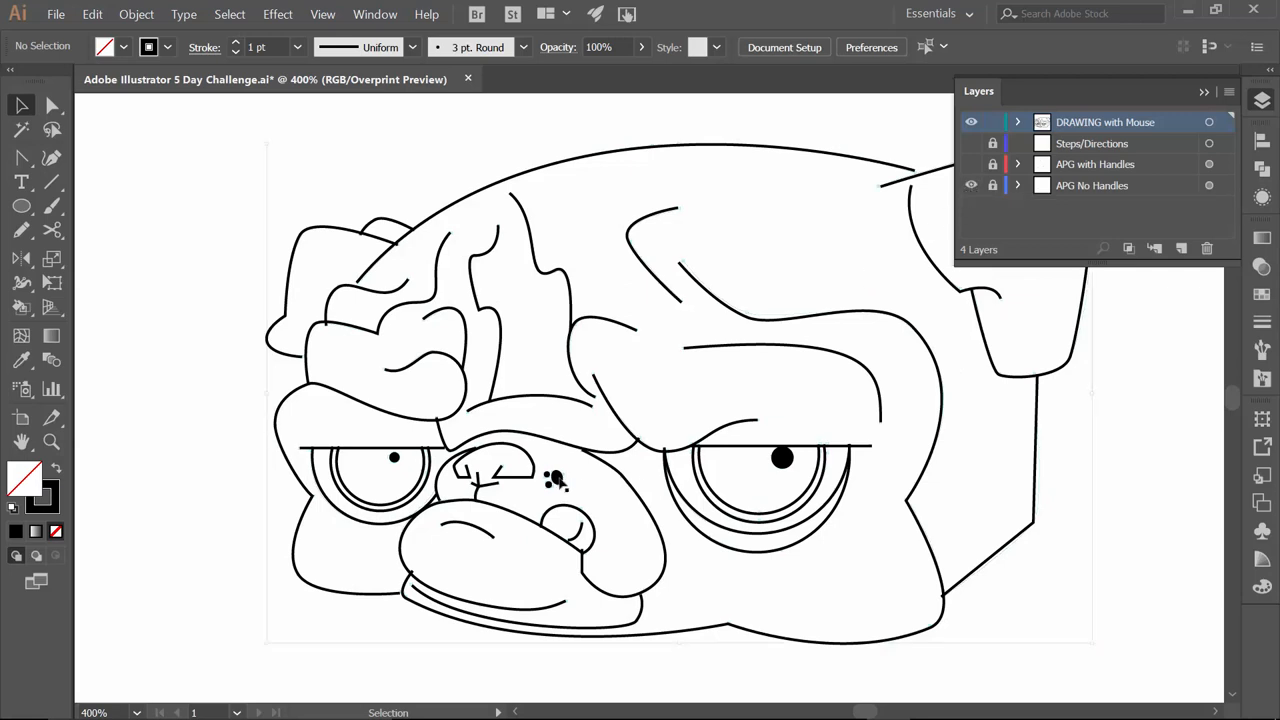